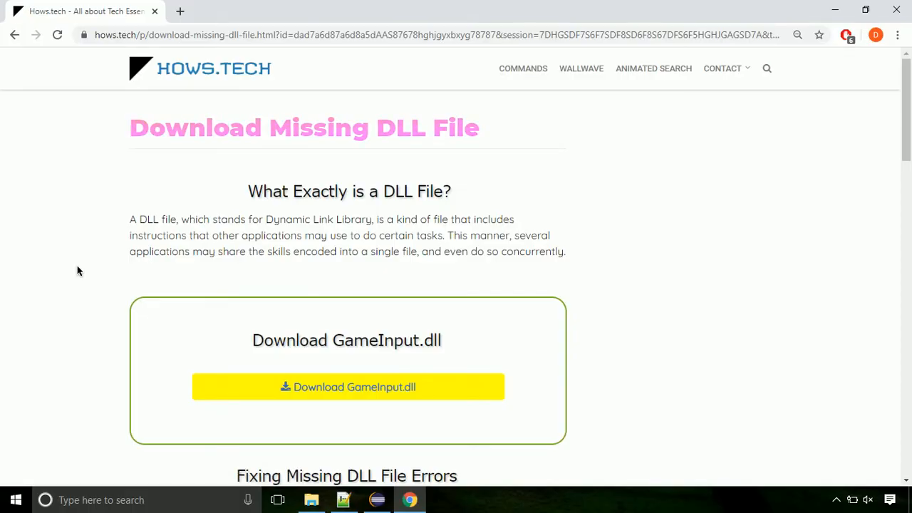
{"action": "mouse_move", "coordinate": [348, 387]}
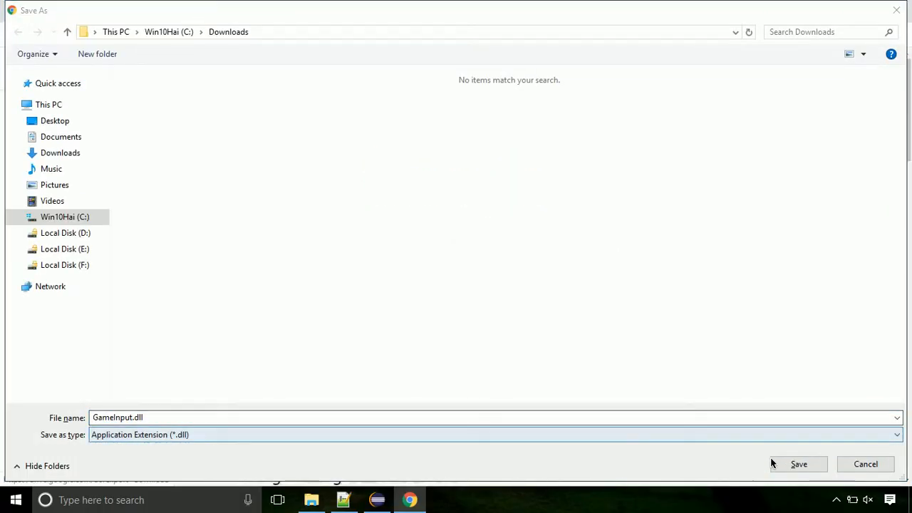
Save GameInput.dll from the Hows.tech download page into the Downloads folder
{"action": "left_click", "coordinate": [798, 463]}
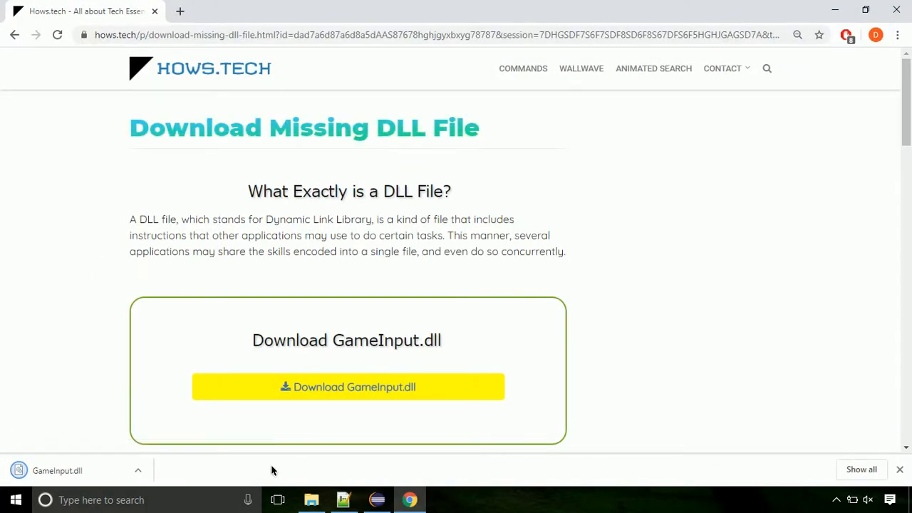
Reveal GameInput.dll in the Downloads folder and bring up its context menu
{"action": "left_click", "coordinate": [139, 470]}
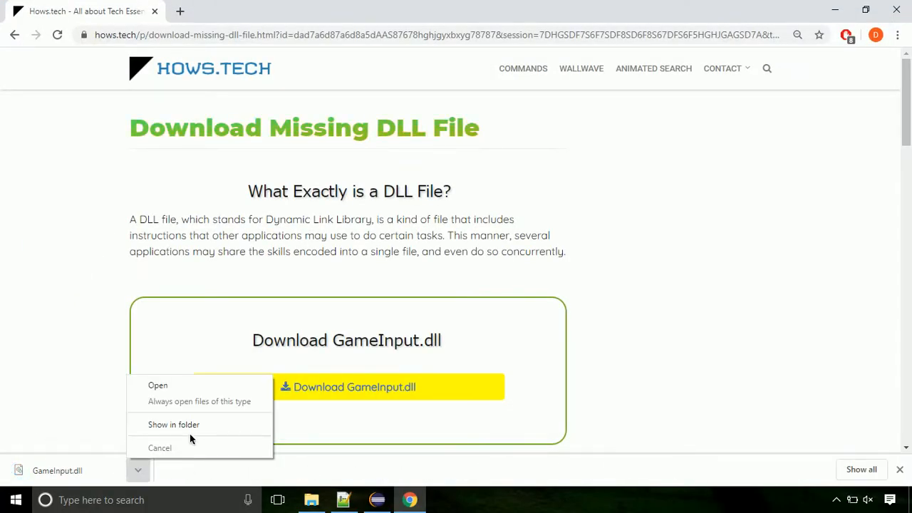
{"action": "left_click", "coordinate": [174, 424]}
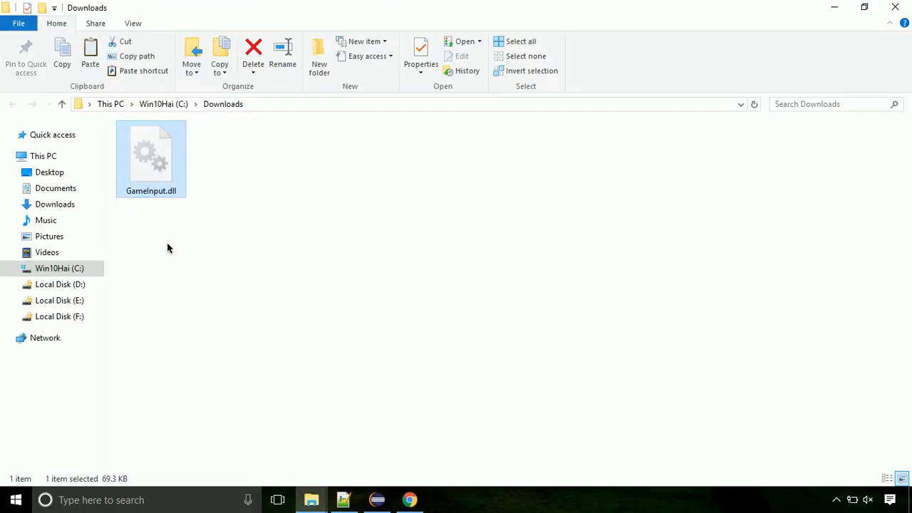
{"action": "right_click", "coordinate": [150, 157]}
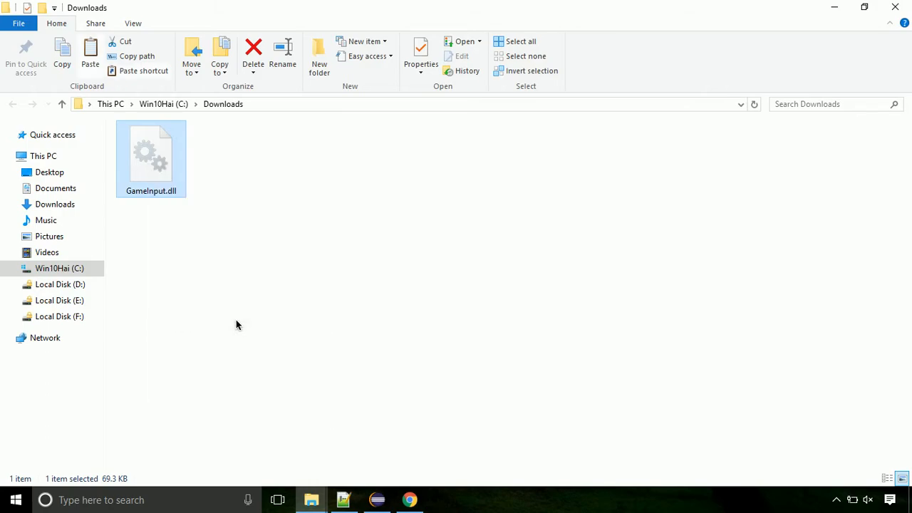
{"action": "mouse_move", "coordinate": [141, 292]}
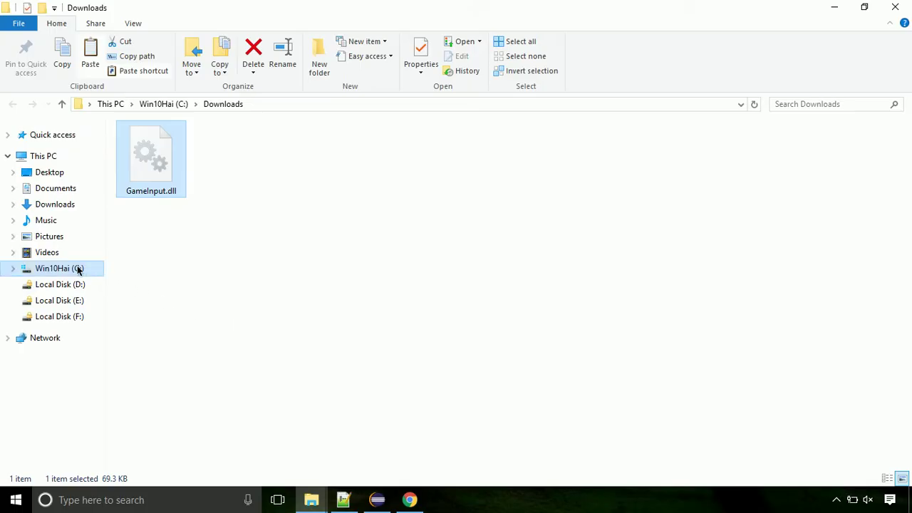
Navigate through drive C: and Windows into the System32 folder
{"action": "left_click", "coordinate": [58, 268]}
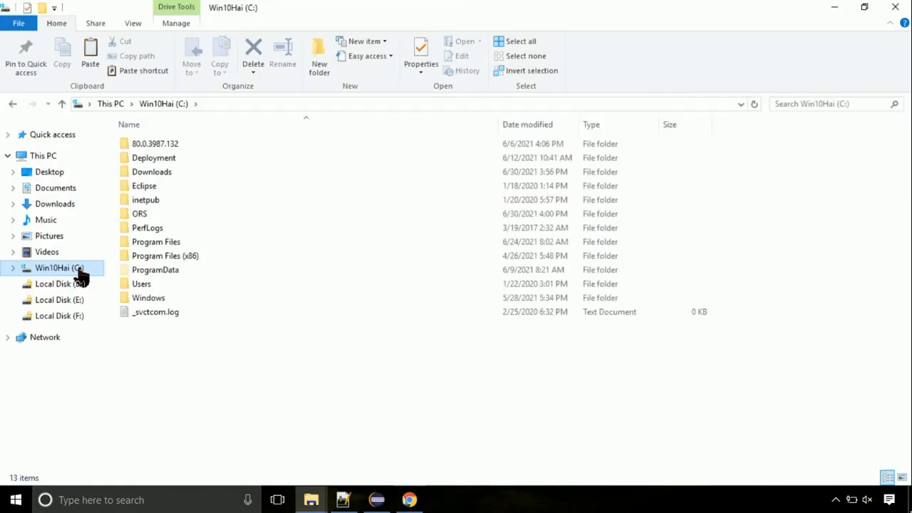
{"action": "mouse_move", "coordinate": [182, 297]}
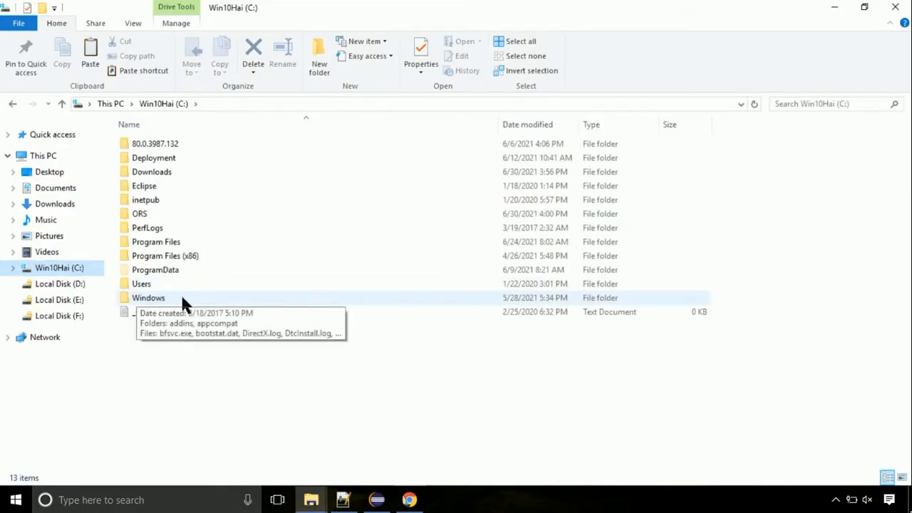
{"action": "double_click", "coordinate": [148, 297]}
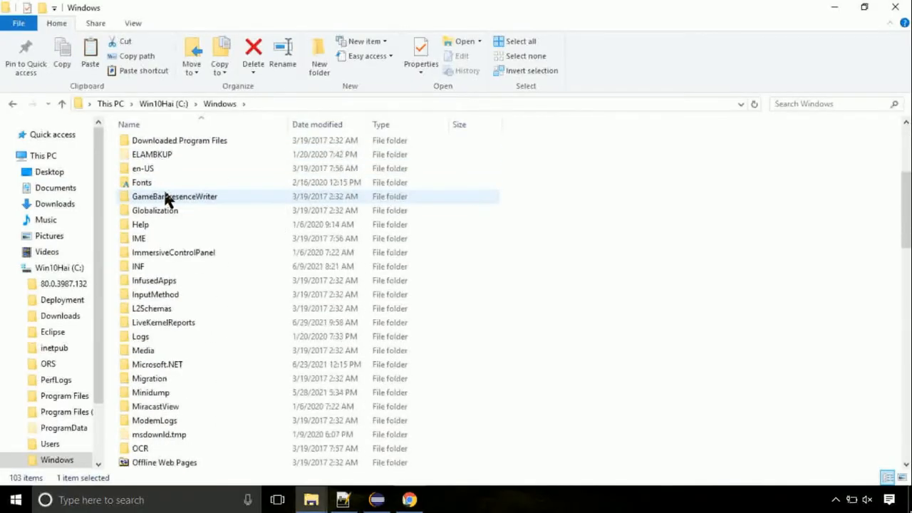
{"action": "scroll", "scroll_direction": "down", "scroll_amount": 3}
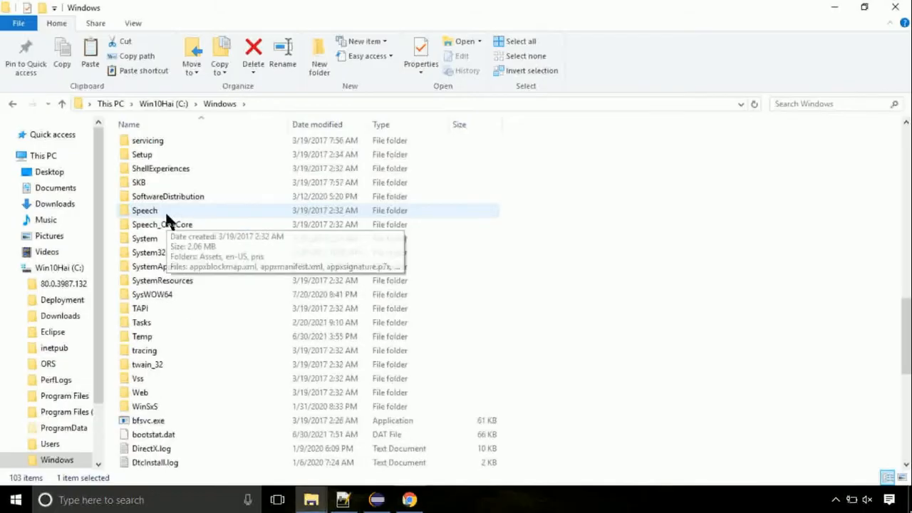
{"action": "double_click", "coordinate": [146, 253]}
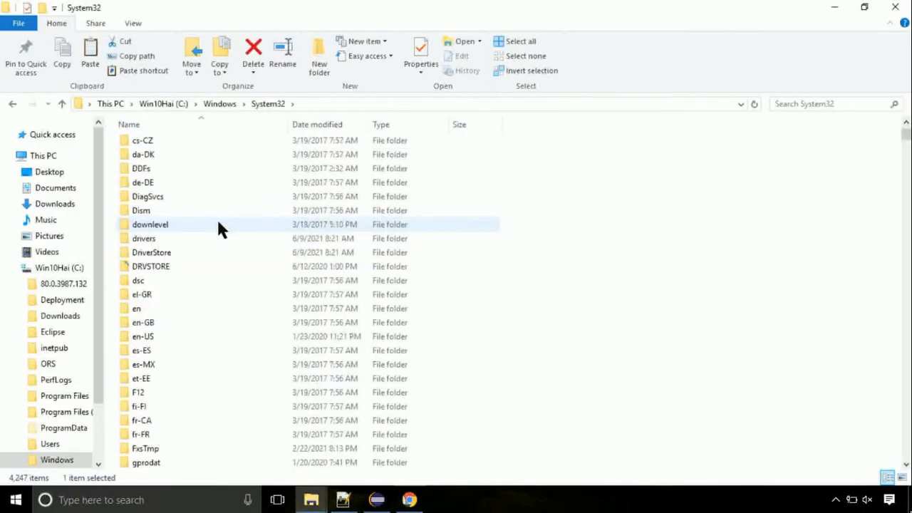
{"action": "scroll", "scroll_direction": "down", "scroll_amount": 3}
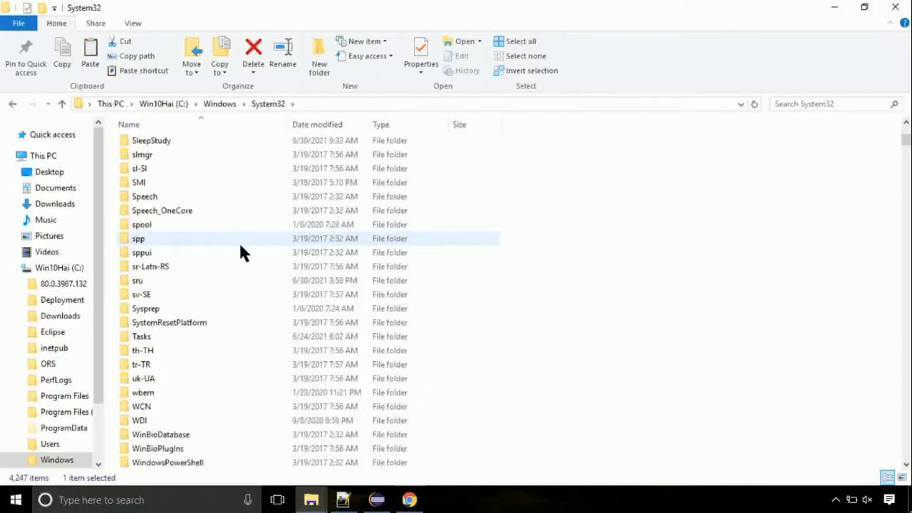
Paste GameInput.dll into System32, granting administrator permission
{"action": "right_click", "coordinate": [713, 293]}
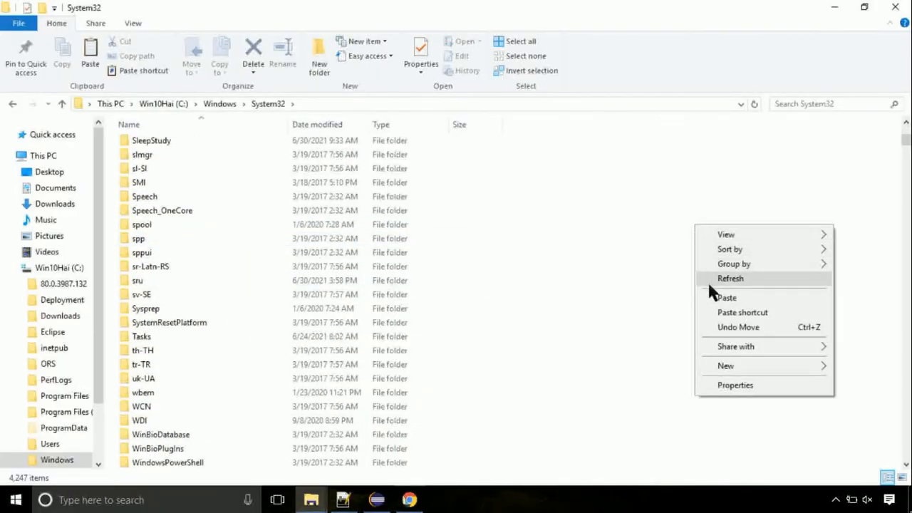
{"action": "left_click", "coordinate": [727, 297]}
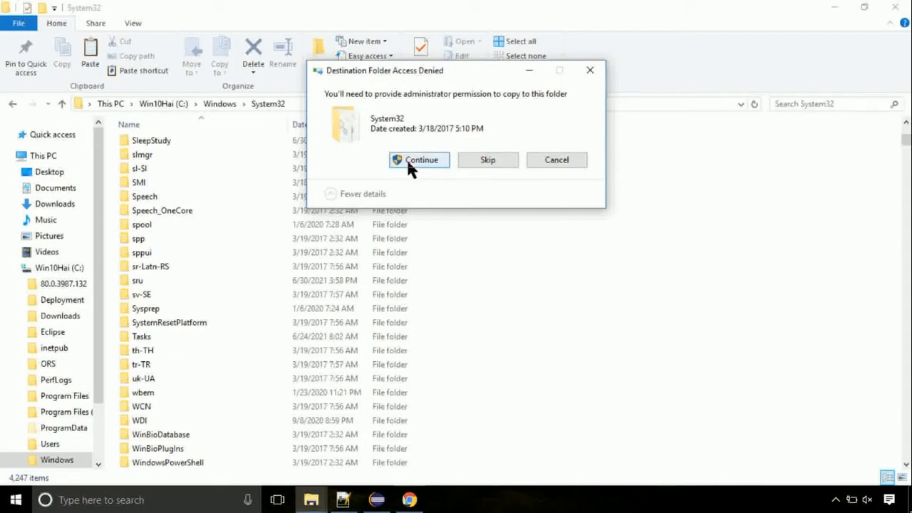
{"action": "left_click", "coordinate": [419, 159]}
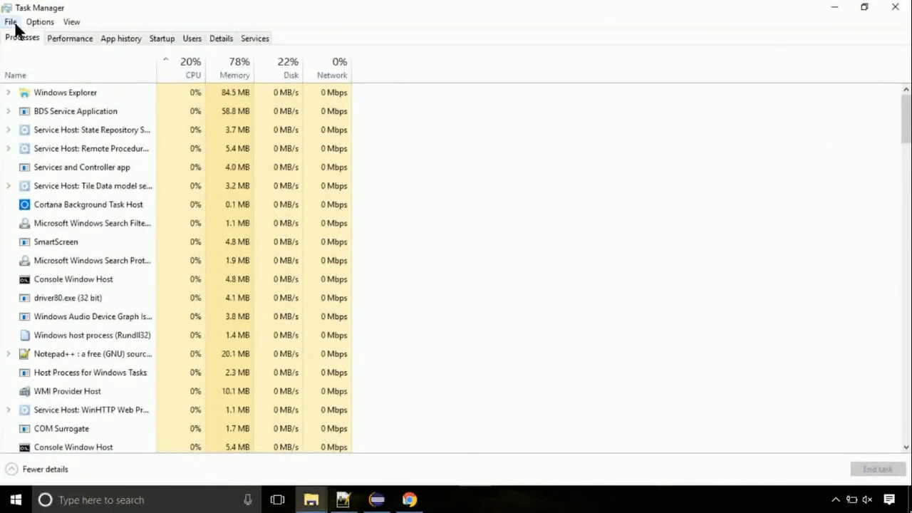
Pick C:\Windows\System32\cmd.exe as a new Task Manager task, browsing via Windows and System32
{"action": "left_click", "coordinate": [11, 21]}
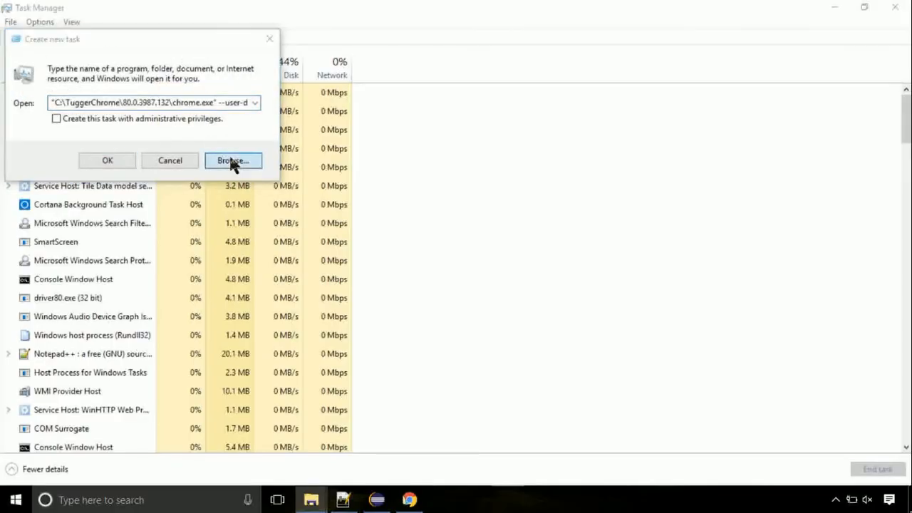
{"action": "left_click", "coordinate": [233, 160]}
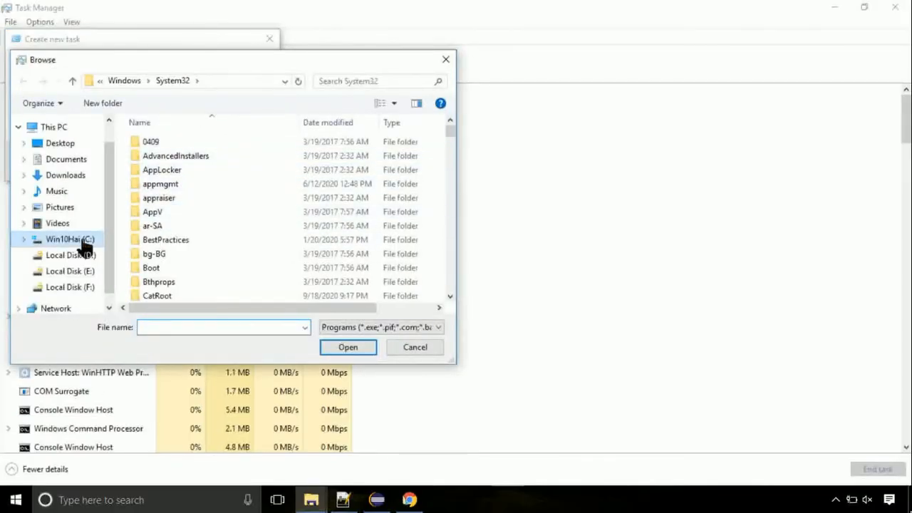
{"action": "left_click", "coordinate": [69, 239]}
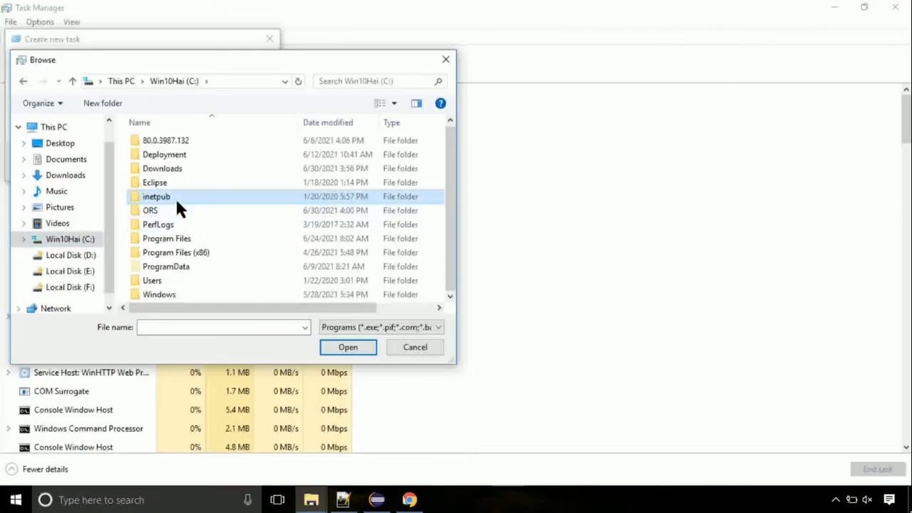
{"action": "double_click", "coordinate": [159, 295]}
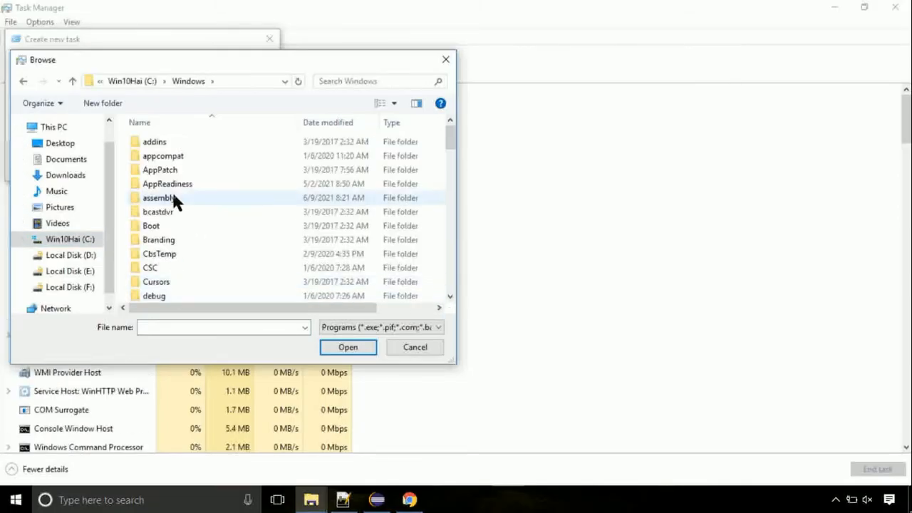
{"action": "scroll", "scroll_direction": "down", "scroll_amount": 3}
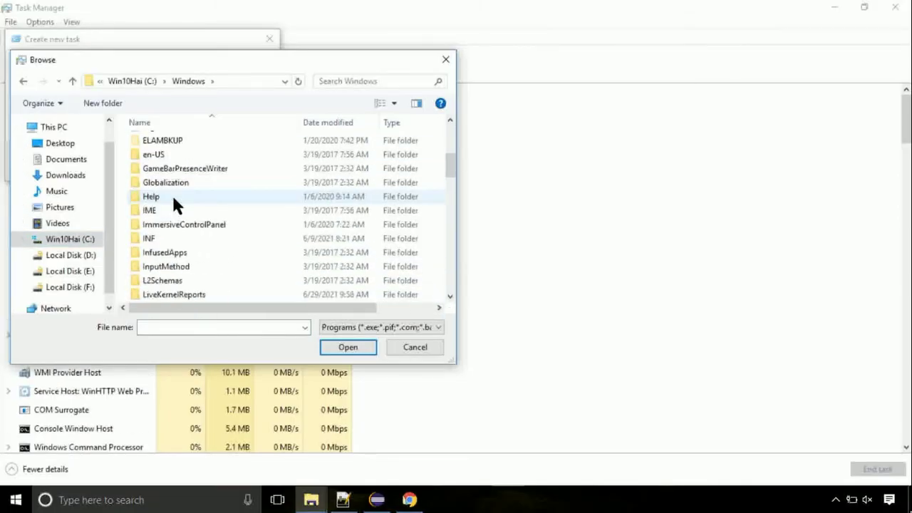
{"action": "scroll", "scroll_direction": "down", "scroll_amount": 3}
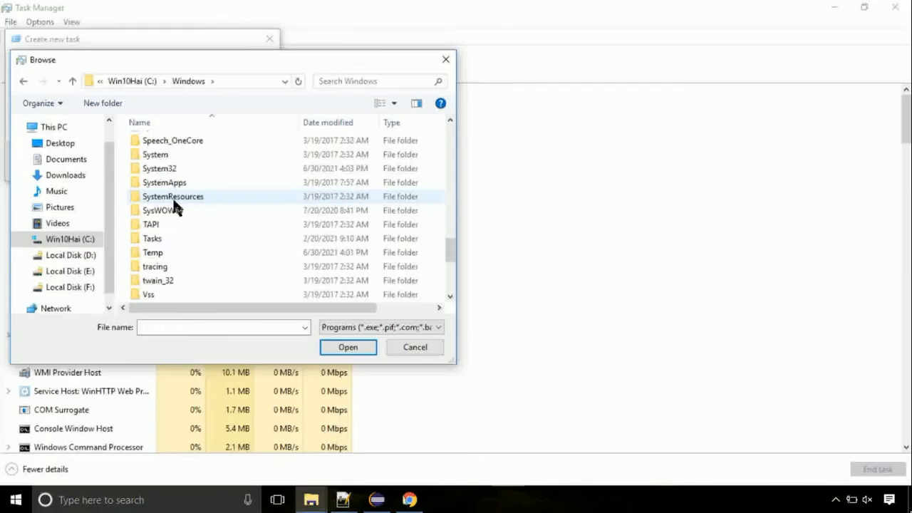
{"action": "double_click", "coordinate": [159, 168]}
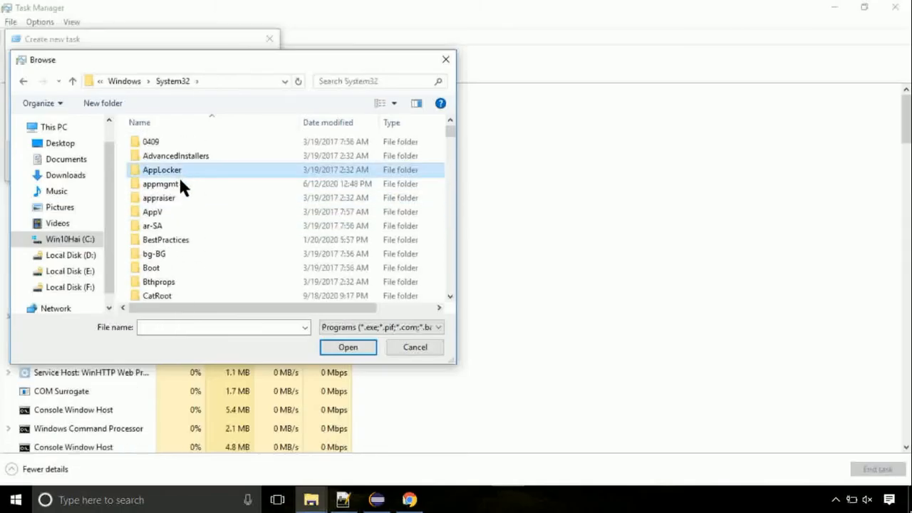
{"action": "scroll", "scroll_direction": "down", "scroll_amount": 3}
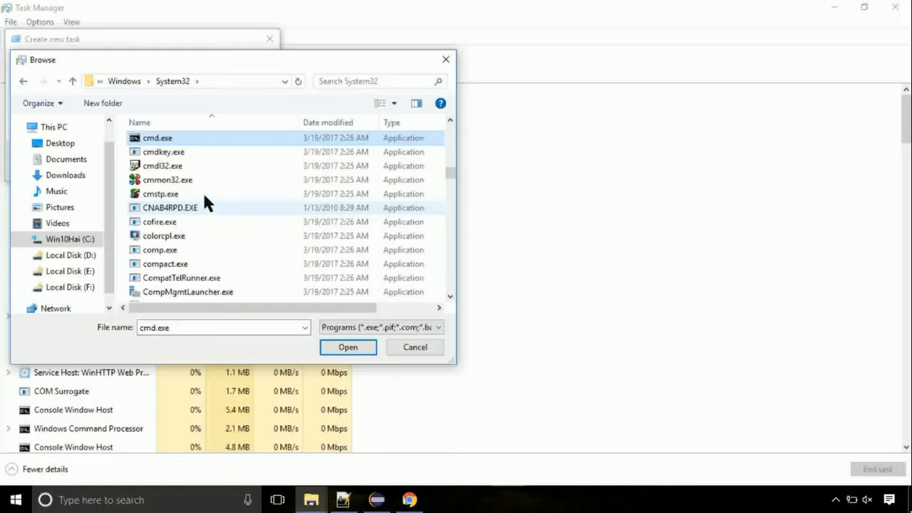
{"action": "left_click", "coordinate": [348, 347]}
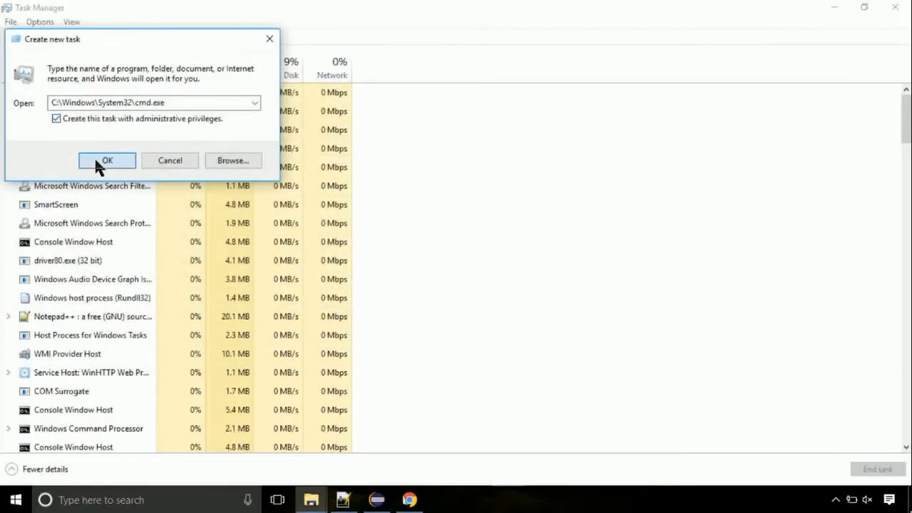
Launch the admin Command Prompt, run gpupdate, then enter chkdsk c:
{"action": "left_click", "coordinate": [107, 160]}
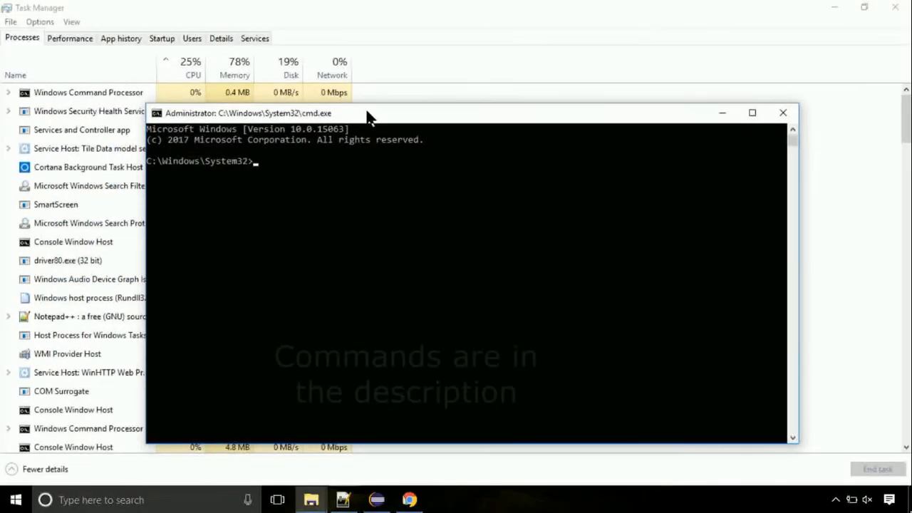
{"action": "type", "text": "gpupdate"}
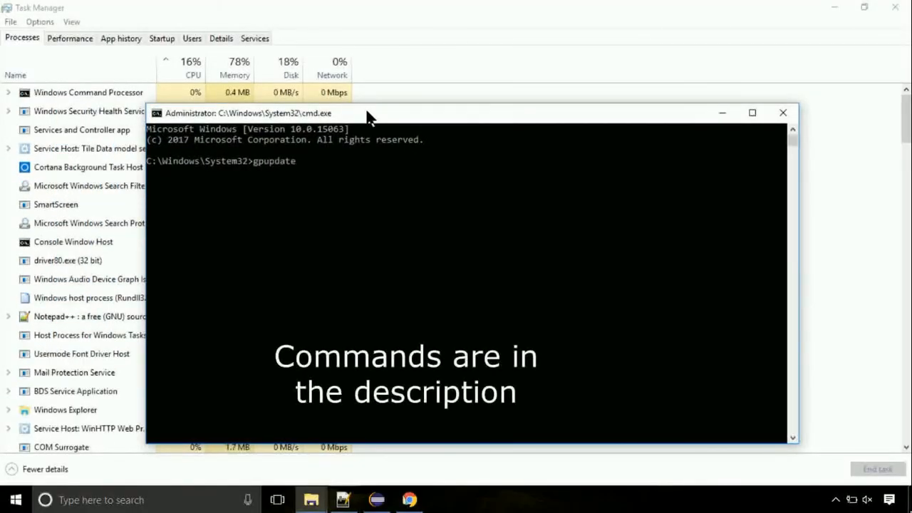
{"action": "key", "text": "Return"}
{"action": "type", "text": "c"}
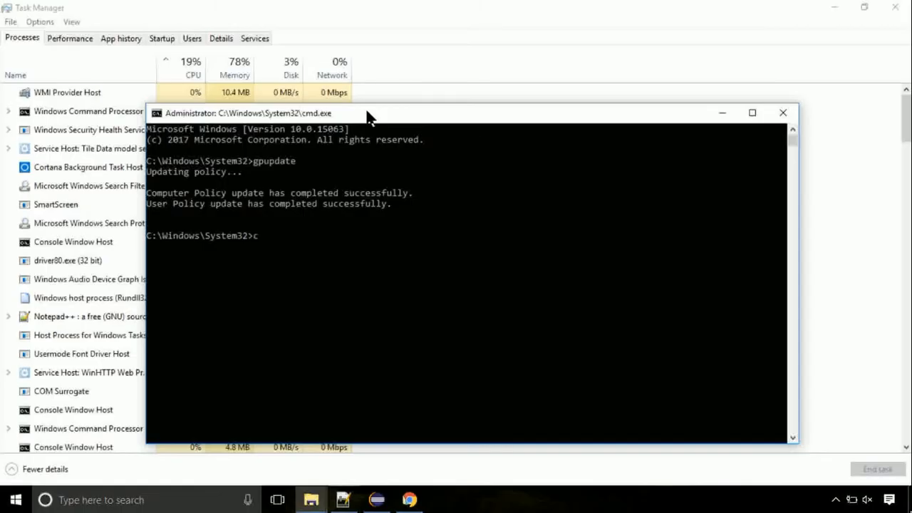
{"action": "type", "text": "hkdsk"}
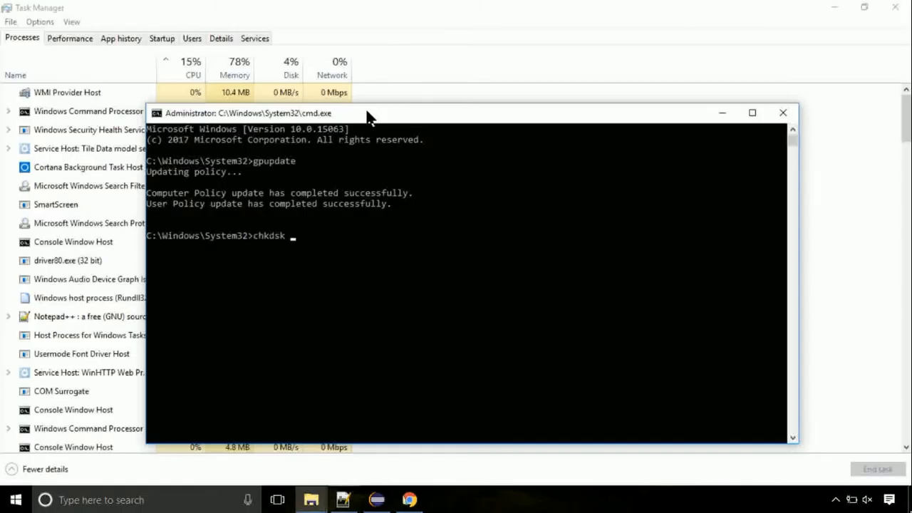
{"action": "type", "text": "c:"}
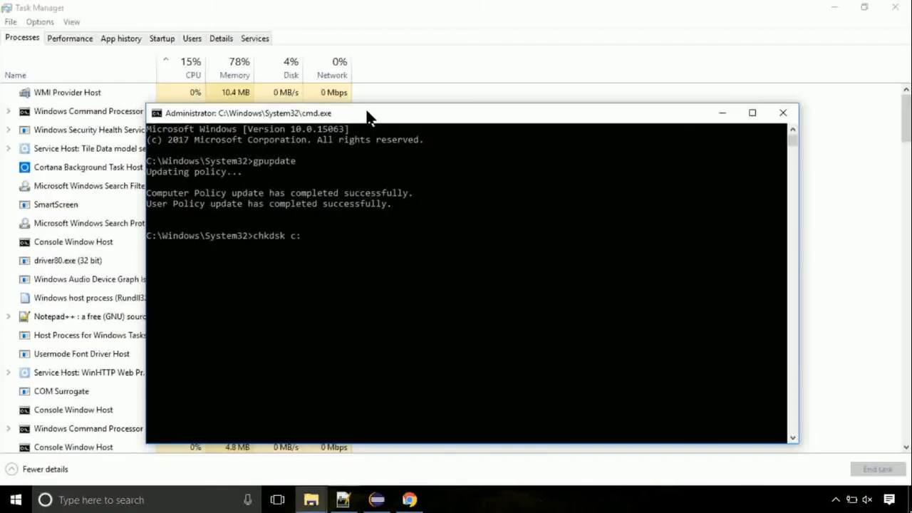